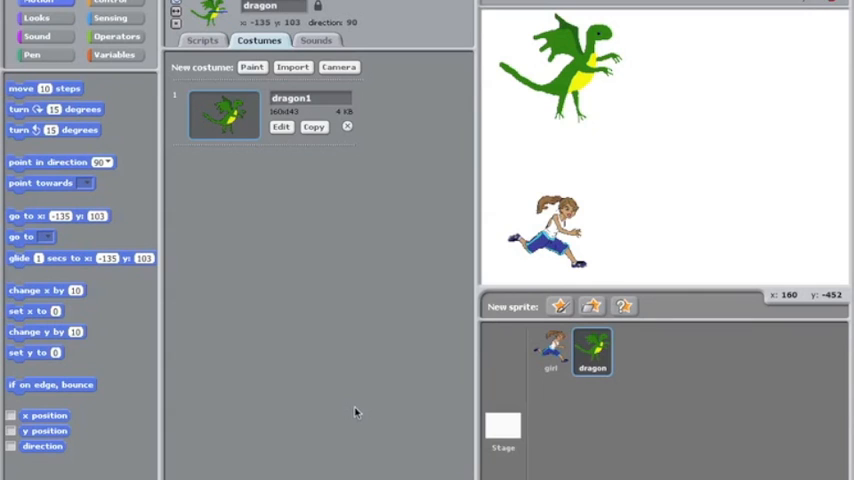
pyautogui.moveTo(490, 282)
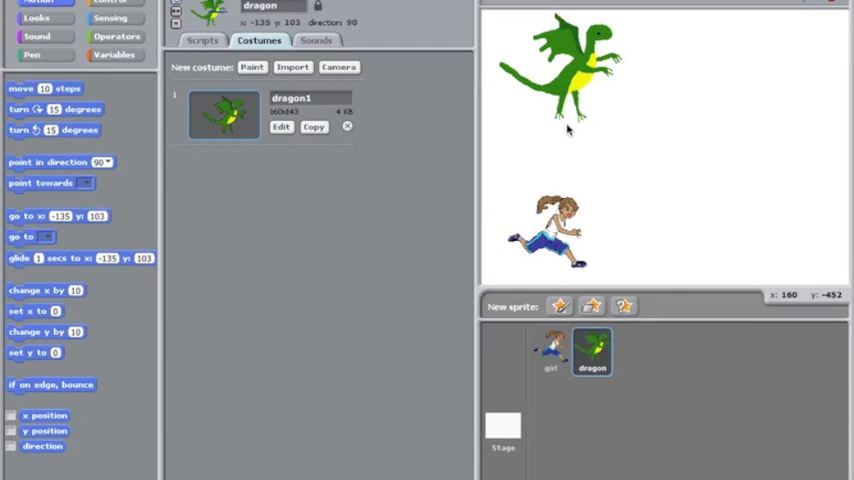
pyautogui.moveTo(752, 93)
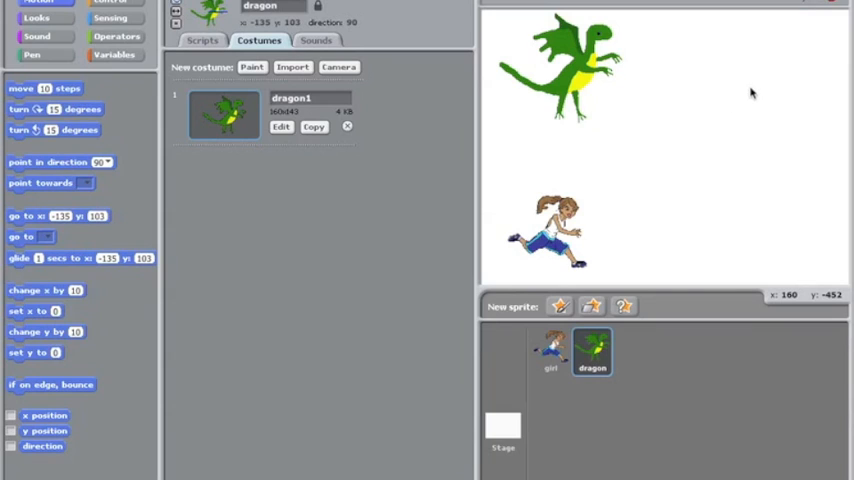
pyautogui.moveTo(707, 146)
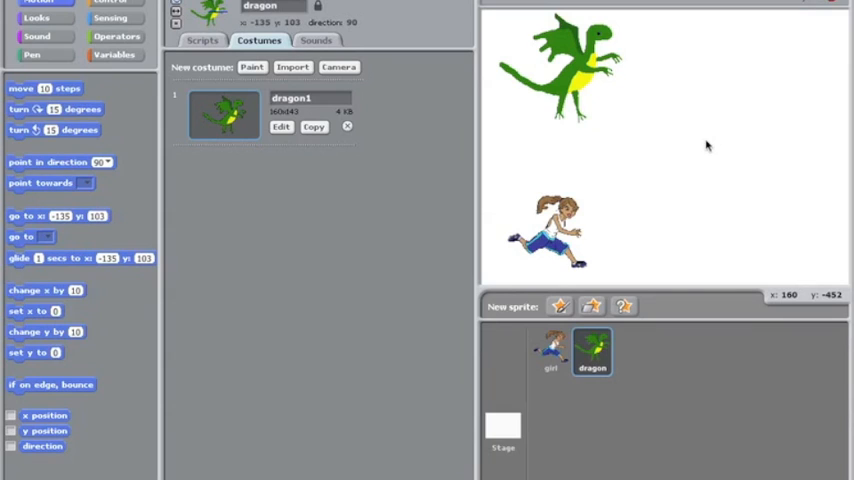
pyautogui.moveTo(623, 188)
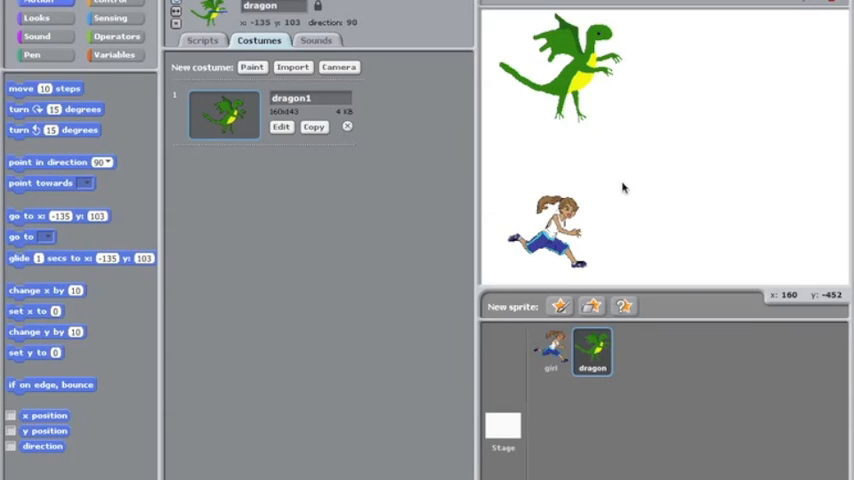
pyautogui.moveTo(625, 188)
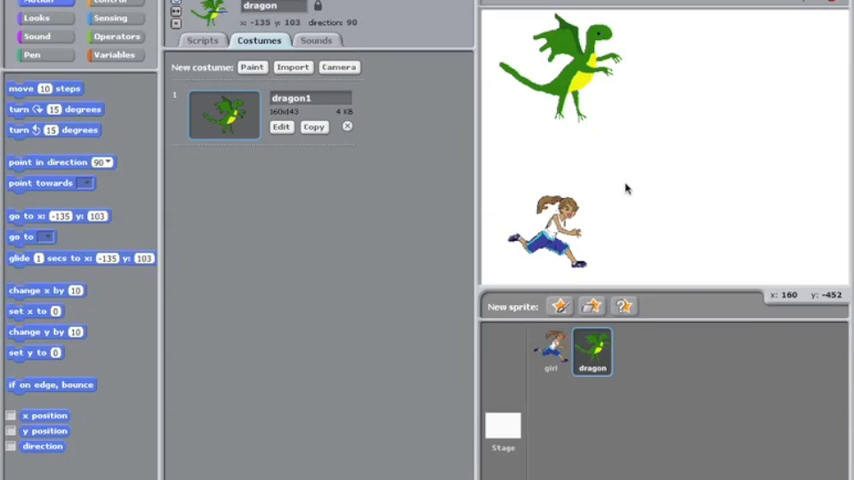
pyautogui.moveTo(638, 417)
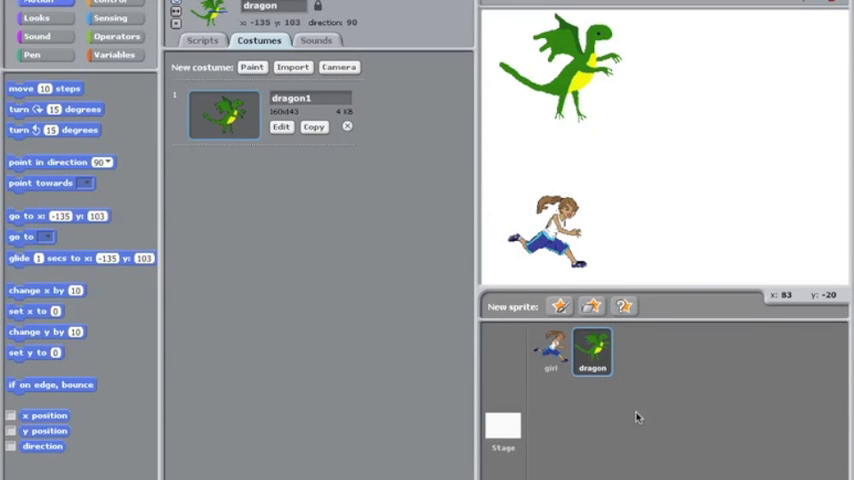
pyautogui.moveTo(625, 372)
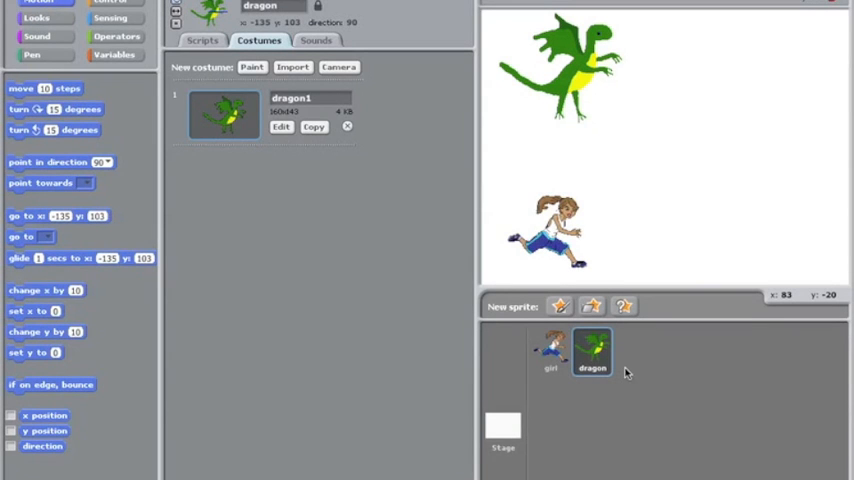
pyautogui.moveTo(512, 390)
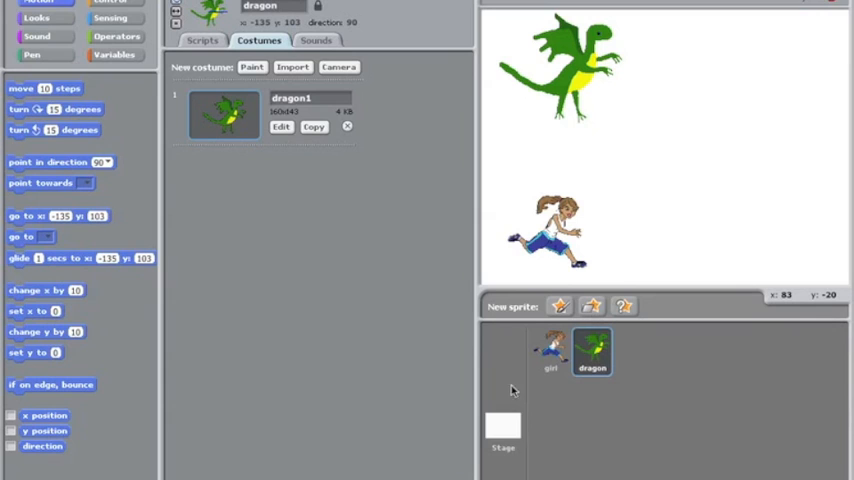
# Step: Select the Stage thumbnail so its backgrounds are open for editing
pyautogui.click(502, 425)
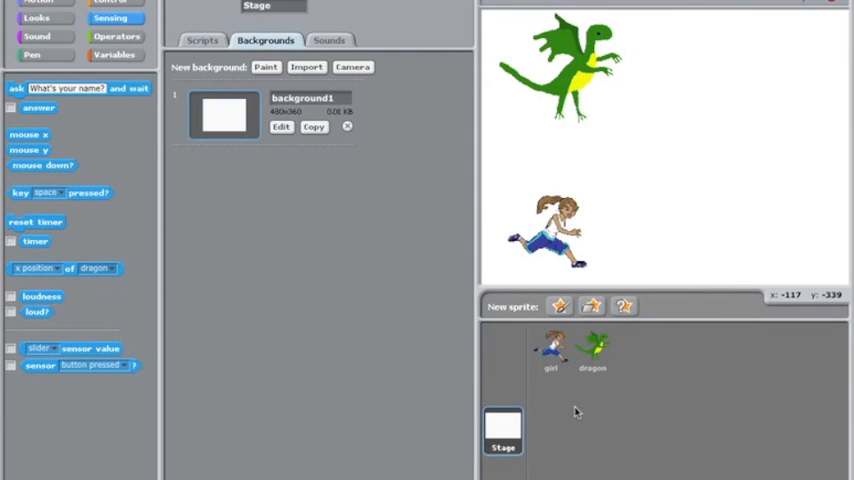
pyautogui.moveTo(543, 325)
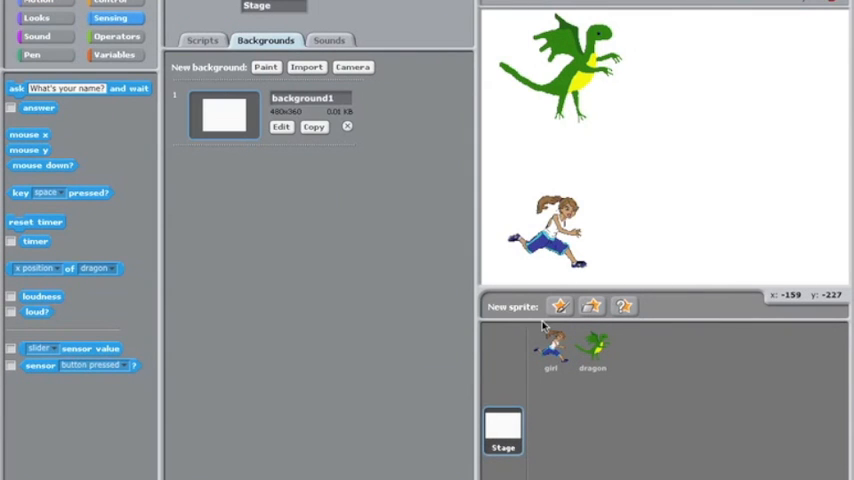
pyautogui.moveTo(365, 200)
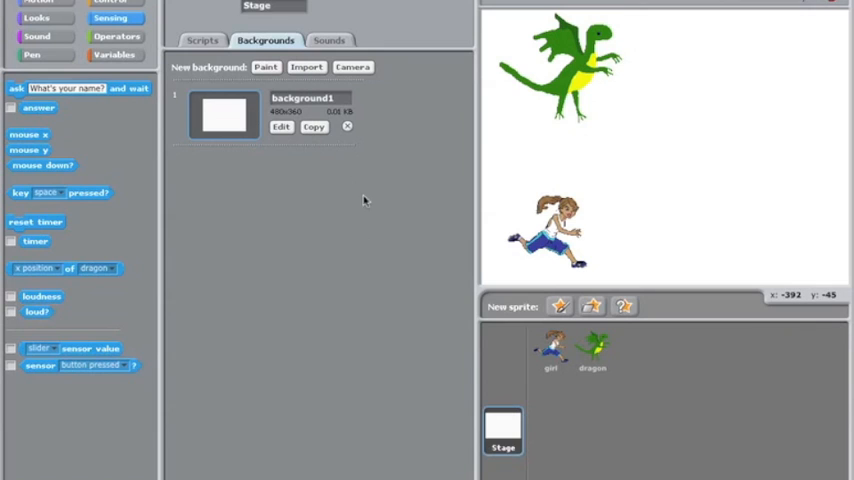
# Step: Import the desert image from the library's Backgrounds › Nature folder
pyautogui.click(306, 66)
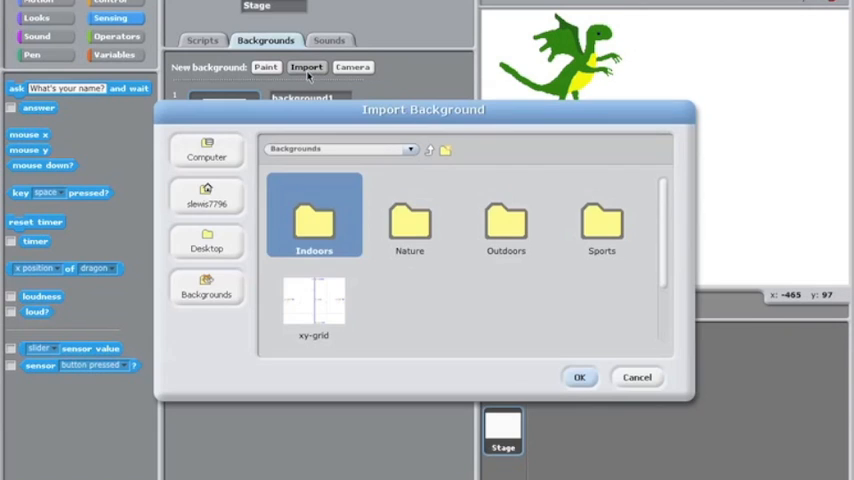
pyautogui.moveTo(376, 293)
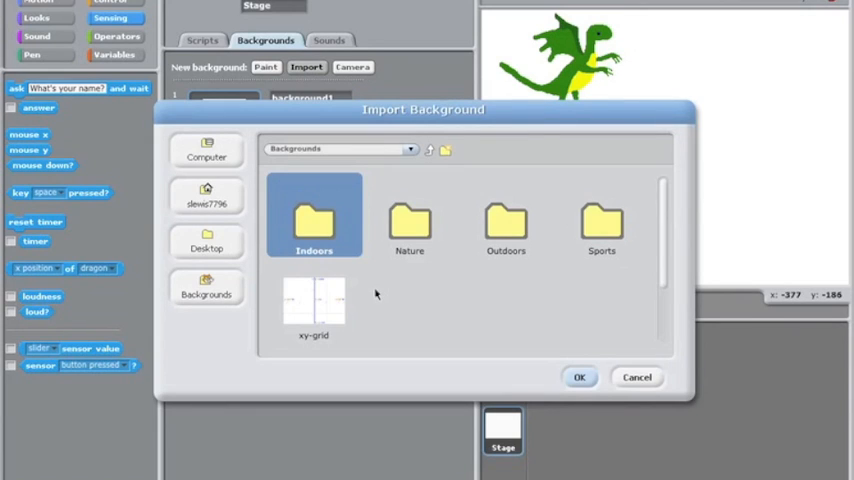
pyautogui.moveTo(505, 234)
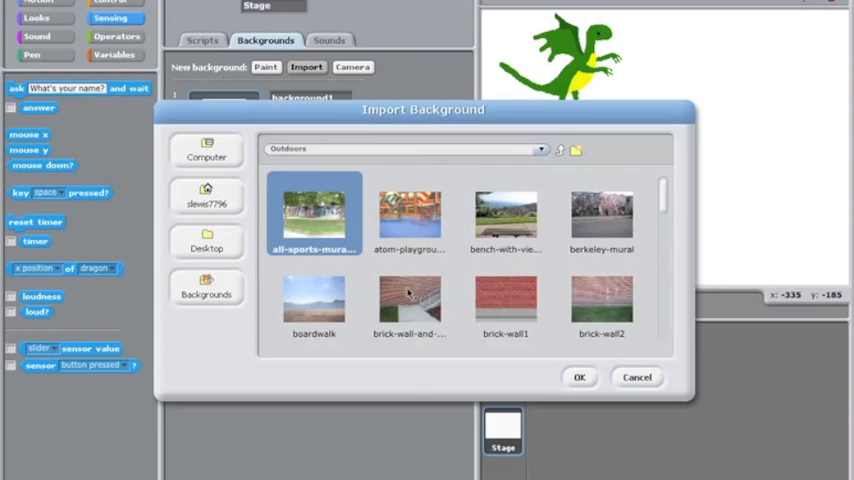
pyautogui.moveTo(538, 168)
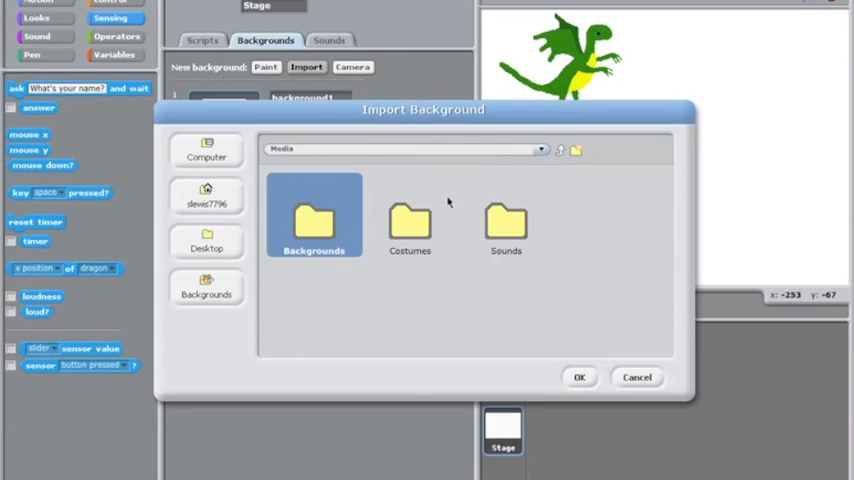
pyautogui.doubleClick(314, 220)
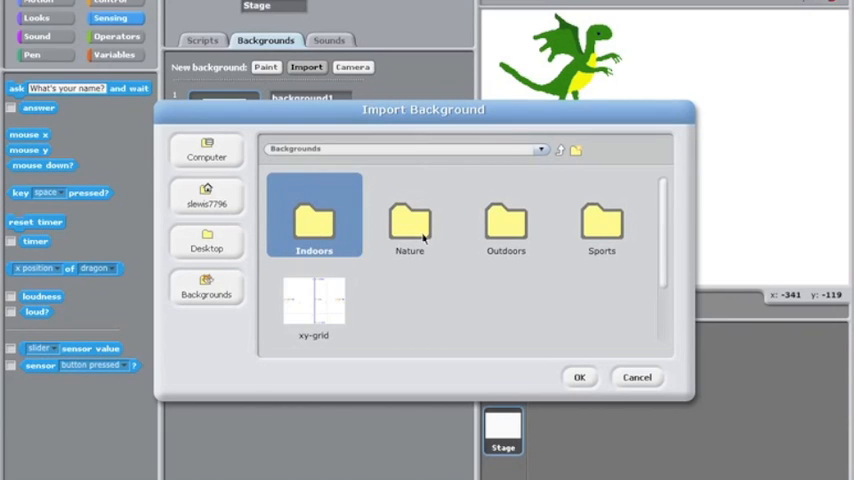
pyautogui.doubleClick(409, 225)
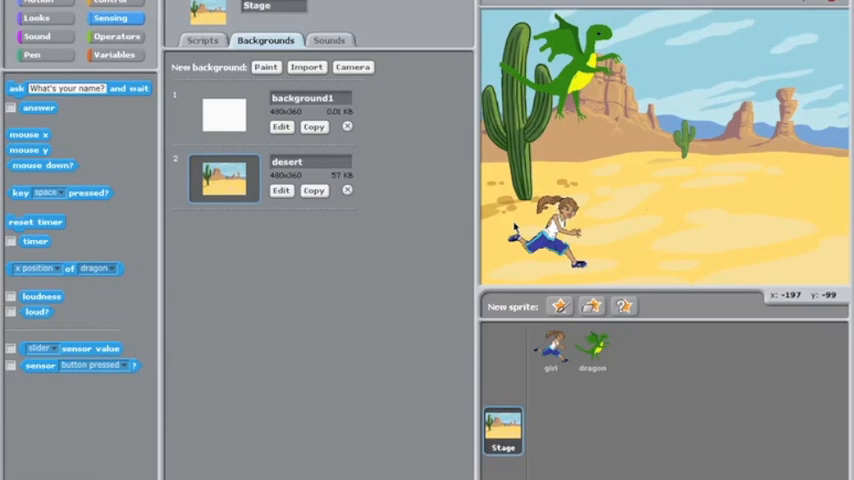
pyautogui.moveTo(551, 350)
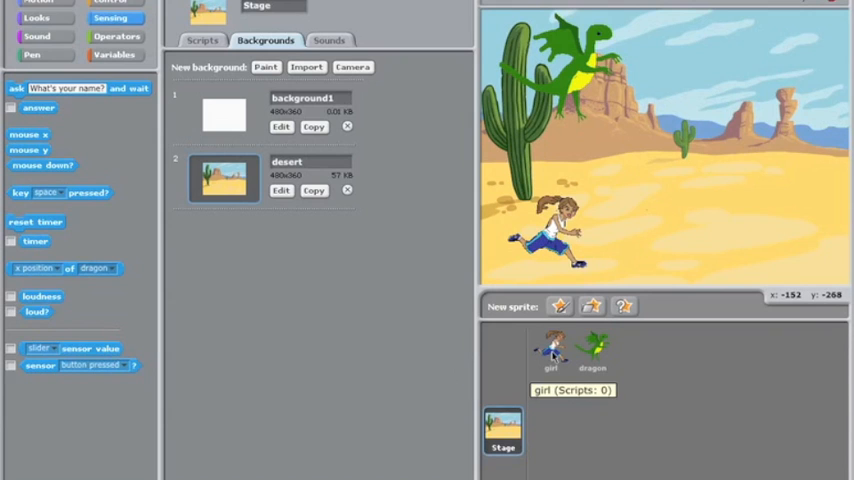
# Step: Select the girl sprite and show her empty Scripts area
pyautogui.click(550, 350)
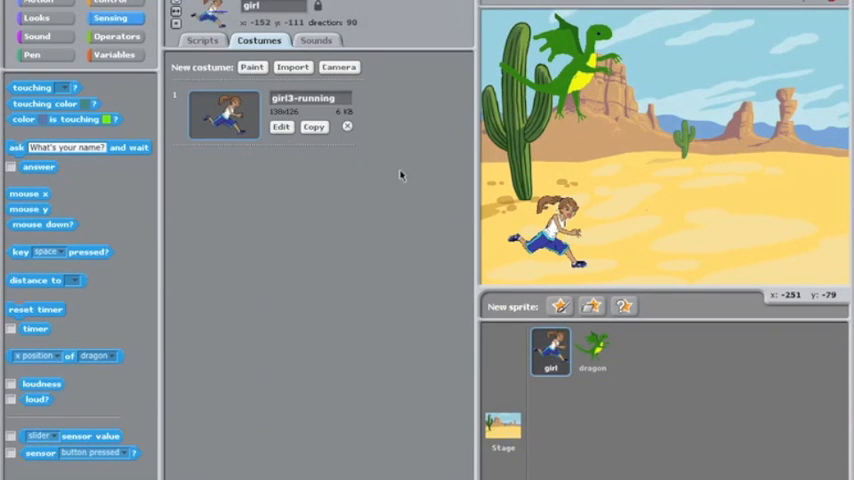
pyautogui.click(202, 40)
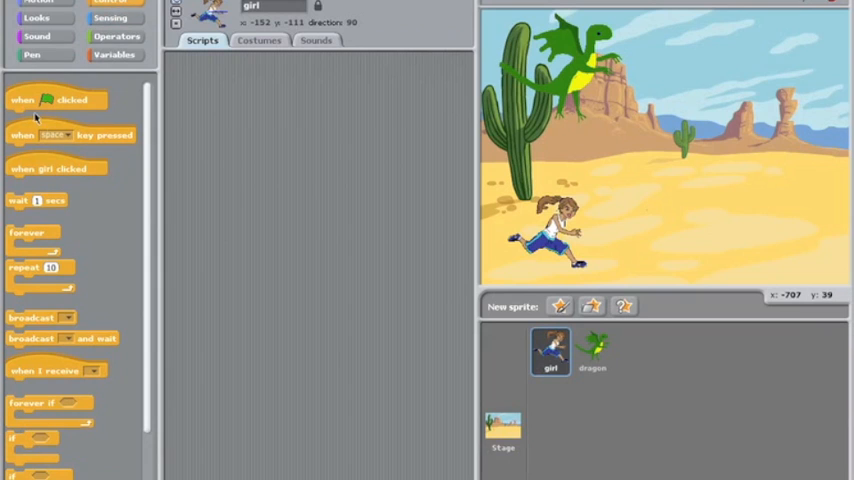
# Step: Start the girl's script with 'when flag clicked' then glide 1 sec to x:0, y:-111
pyautogui.moveTo(50, 99); pyautogui.dragTo(288, 128)
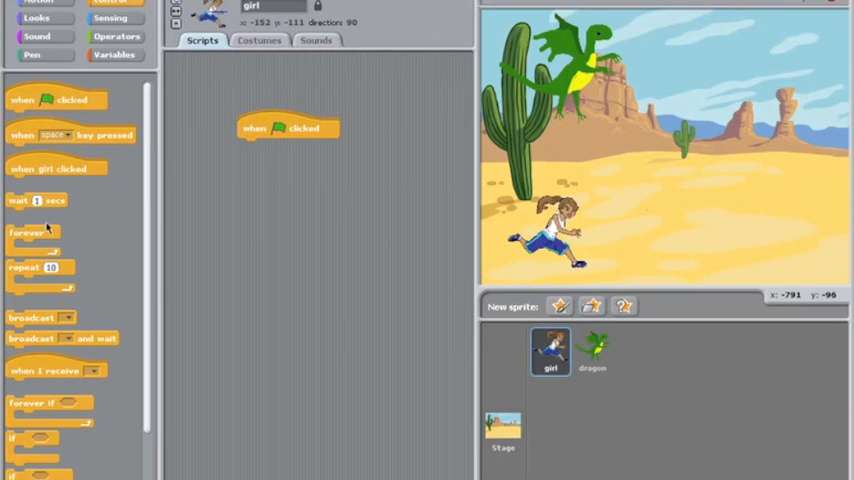
pyautogui.moveTo(90, 238)
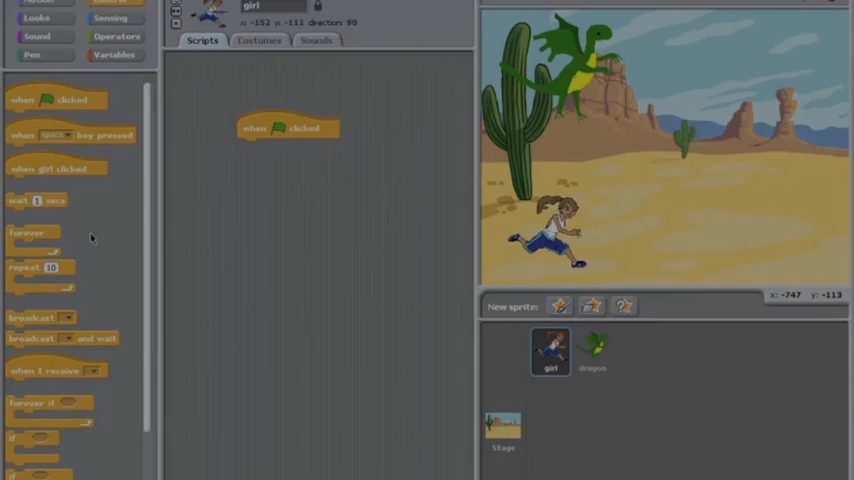
pyautogui.click(592, 352)
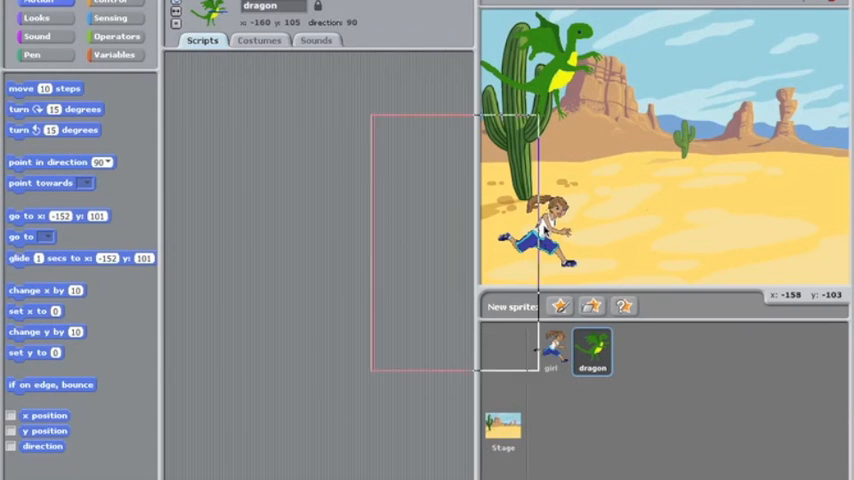
pyautogui.click(549, 352)
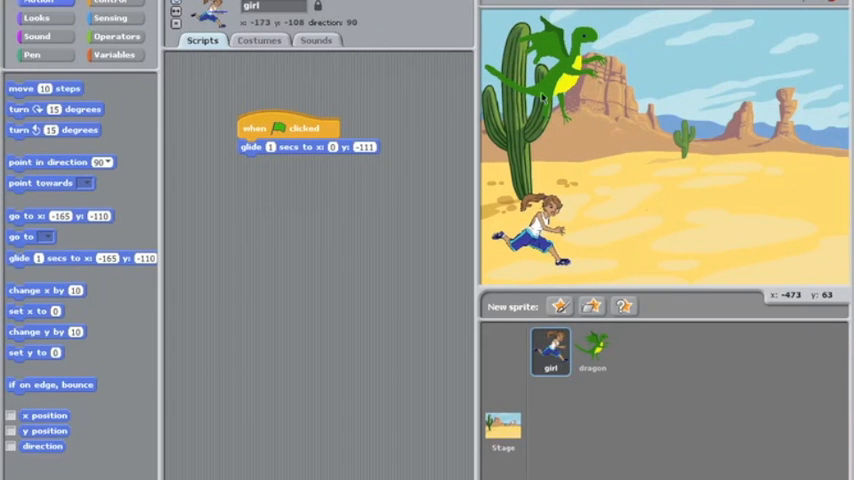
# Step: Give the dragon a green-flag glide to x:-35, y:-86 and play the animation
pyautogui.click(592, 352)
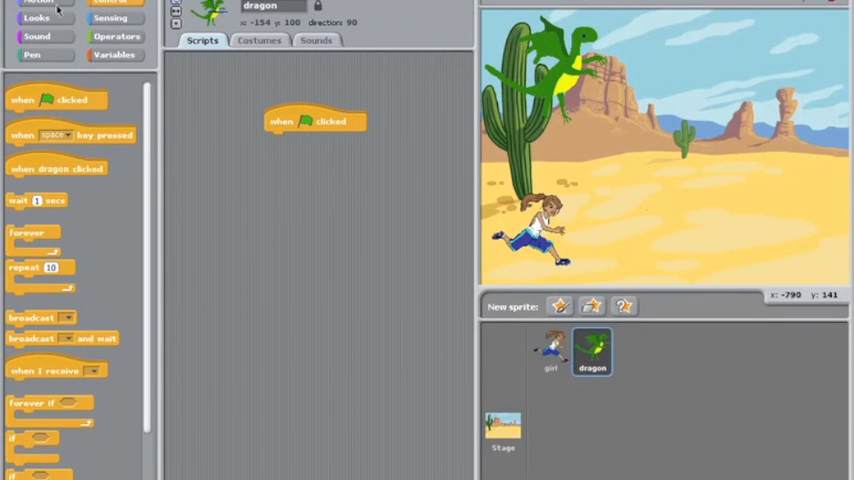
pyautogui.click(40, 2)
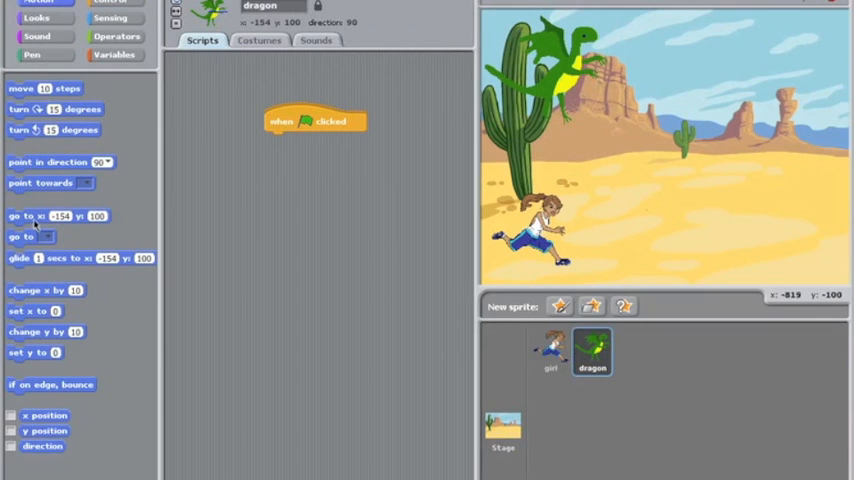
pyautogui.moveTo(18, 258); pyautogui.dragTo(265, 142)
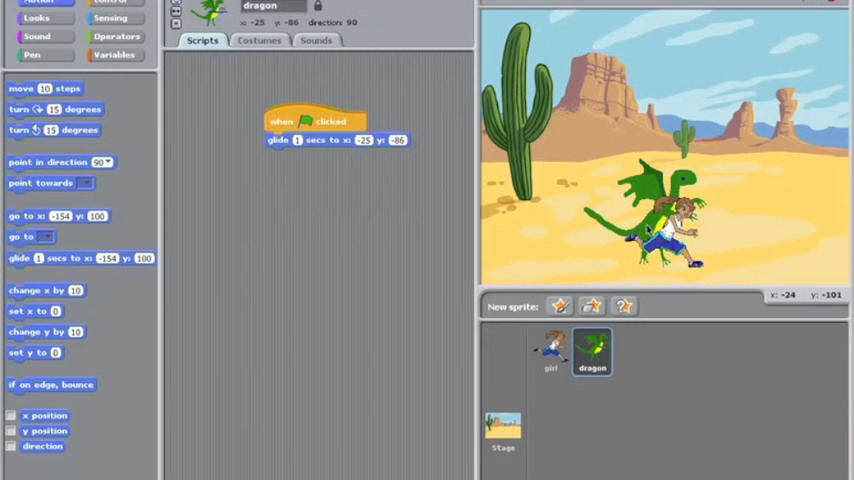
pyautogui.moveTo(648, 230)
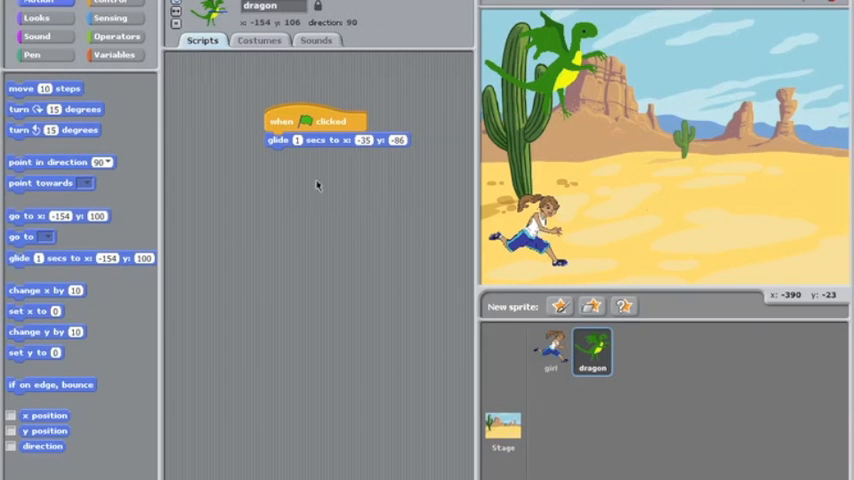
pyautogui.moveTo(835, 10)
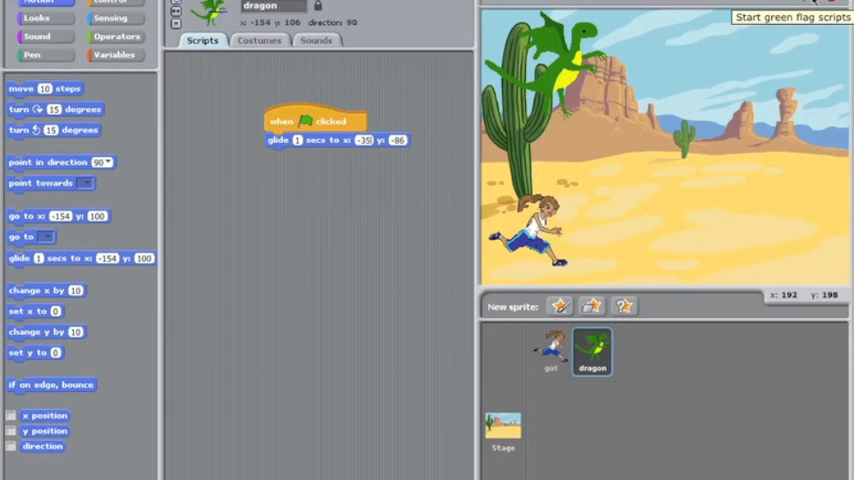
pyautogui.click(810, 3)
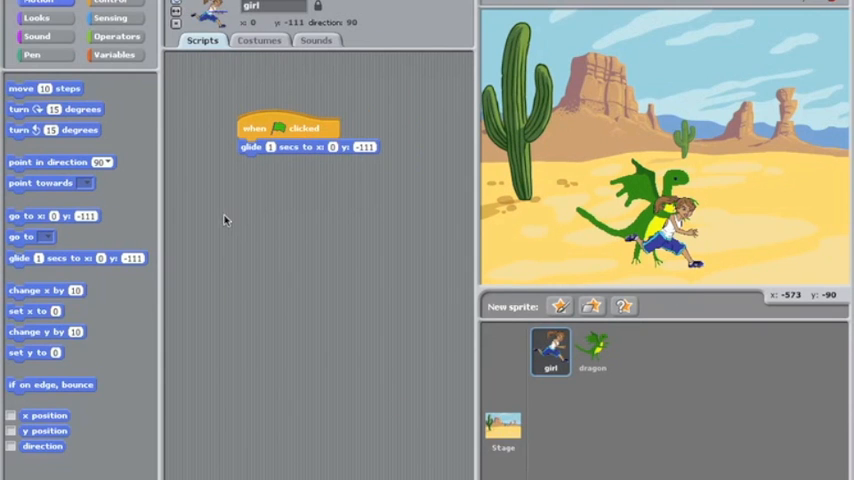
pyautogui.moveTo(105, 177)
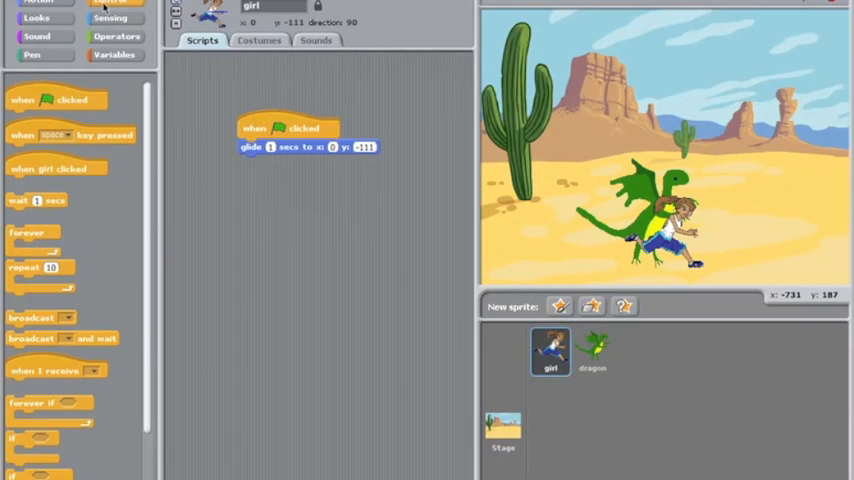
# Step: Add wait 0.5, then repeat 5: turn right 15°, wait 0.2, turn left 15°
pyautogui.moveTo(38, 200); pyautogui.dragTo(270, 171)
pyautogui.write('0.2')
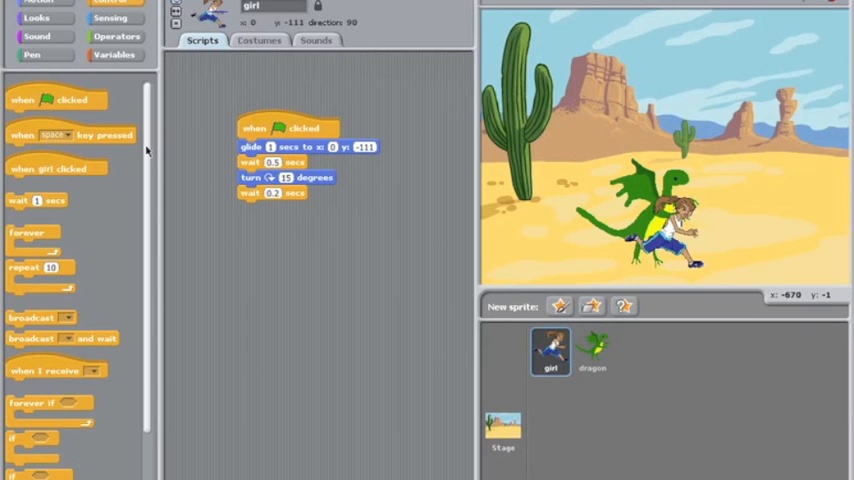
pyautogui.click(37, 3)
pyautogui.write('5')
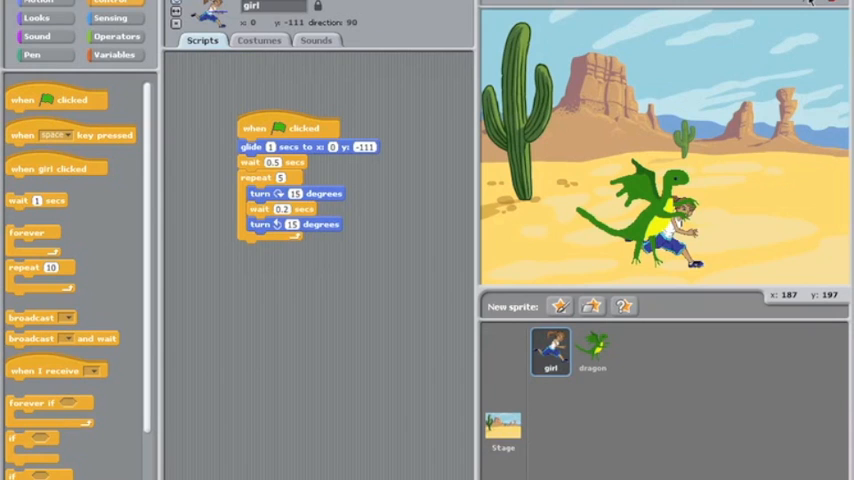
pyautogui.moveTo(463, 88)
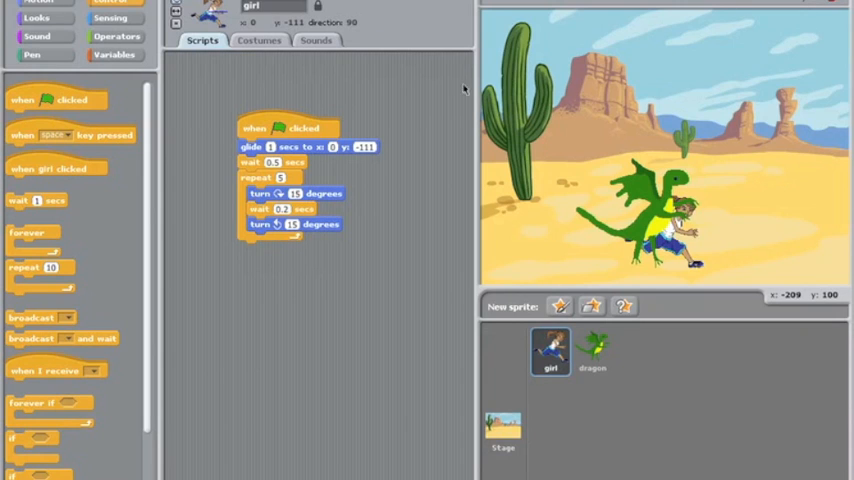
# Step: Append wait 0.5 and glide 1 sec to x:200, y:115, then test with the green flag
pyautogui.moveTo(35, 200); pyautogui.dragTo(230, 263)
pyautogui.write('0.5')
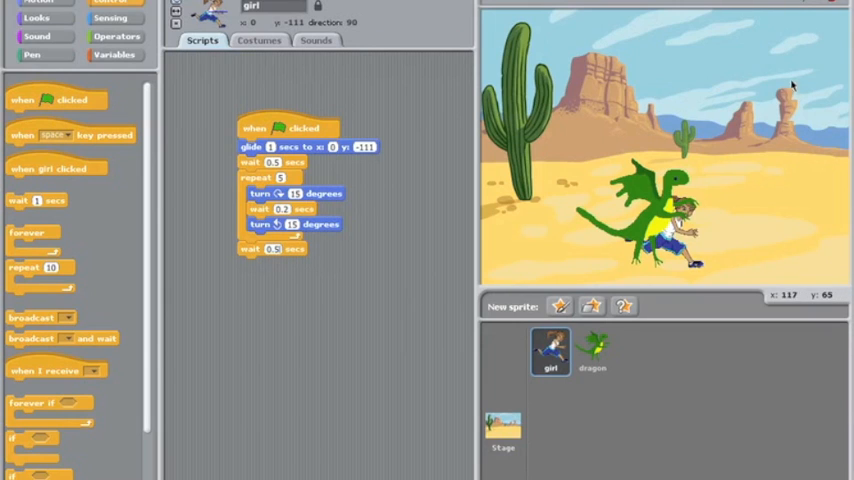
pyautogui.moveTo(821, 61)
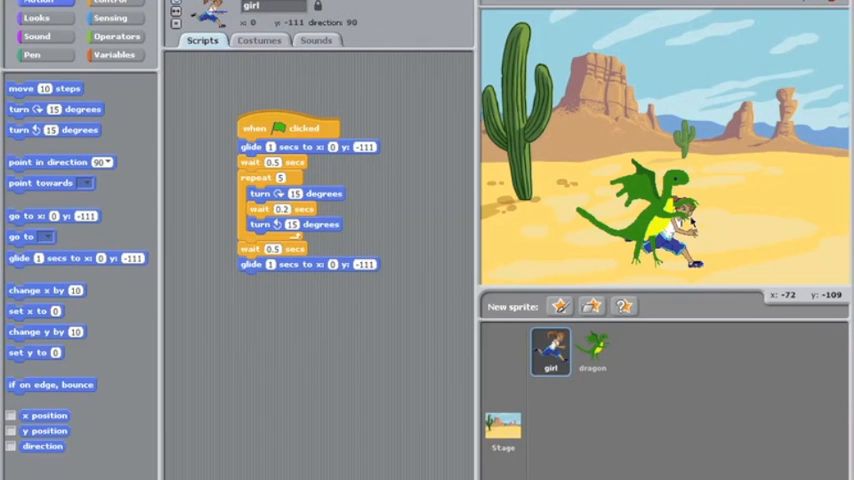
pyautogui.moveTo(801, 57)
pyautogui.write('115')
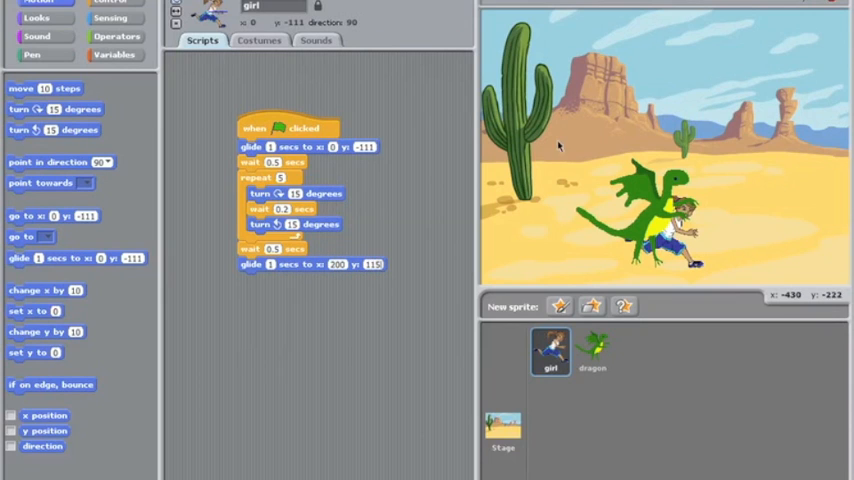
pyautogui.moveTo(810, 8)
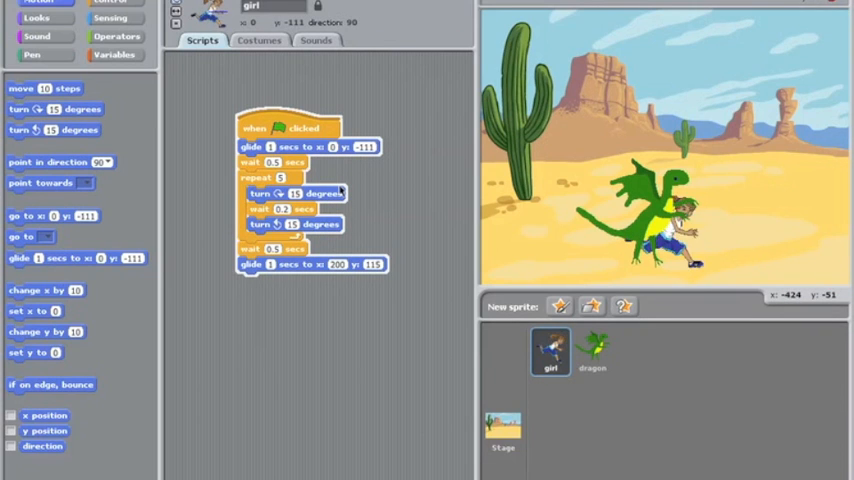
pyautogui.click(279, 128)
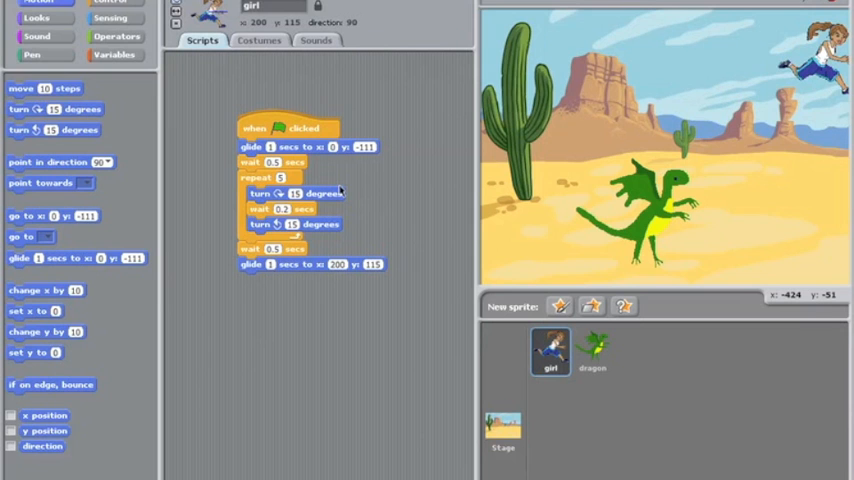
pyautogui.moveTo(785, 55)
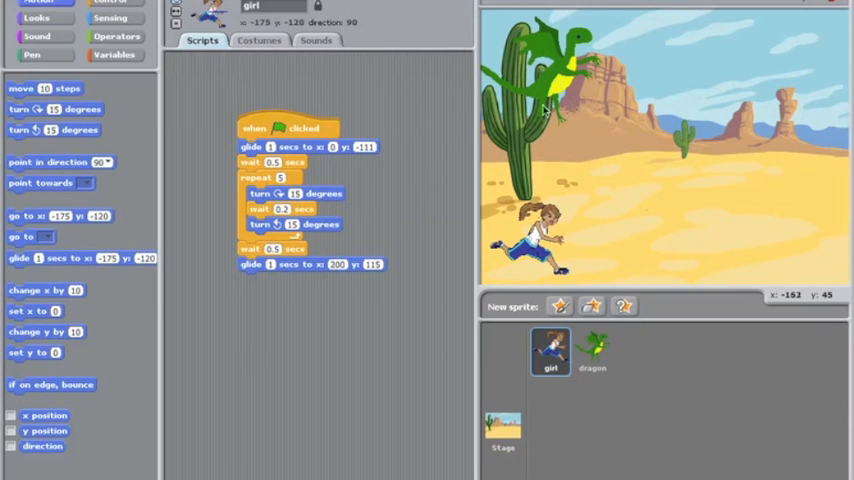
# Step: Add wait 2 secs and glide 1 sec to x:140, y:105 to the dragon's script
pyautogui.click(592, 352)
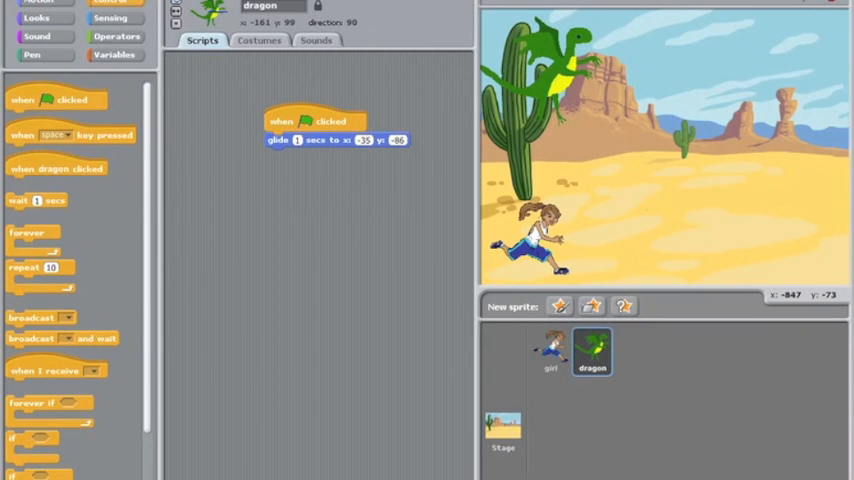
pyautogui.moveTo(37, 200); pyautogui.dragTo(294, 156)
pyautogui.write('2')
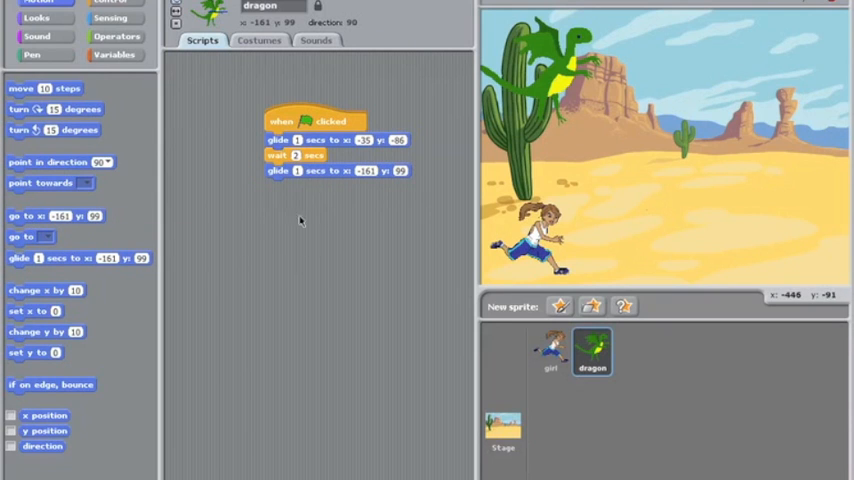
pyautogui.click(550, 350)
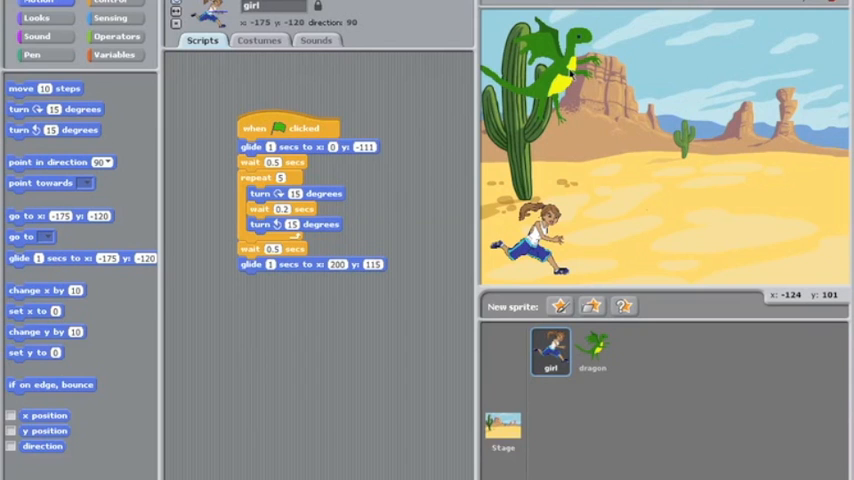
pyautogui.click(592, 352)
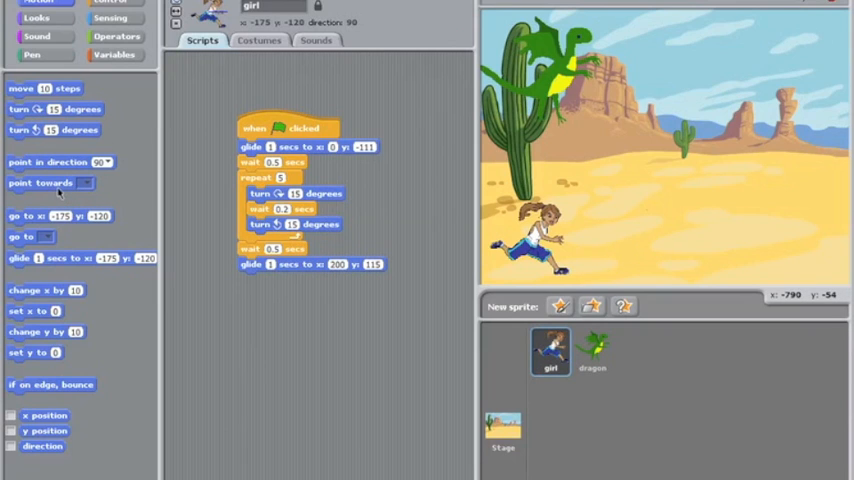
pyautogui.moveTo(55, 190)
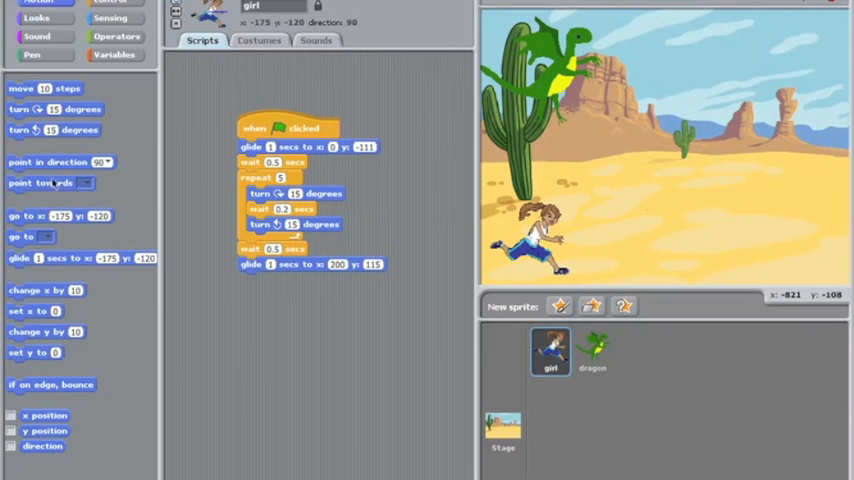
pyautogui.click(591, 350)
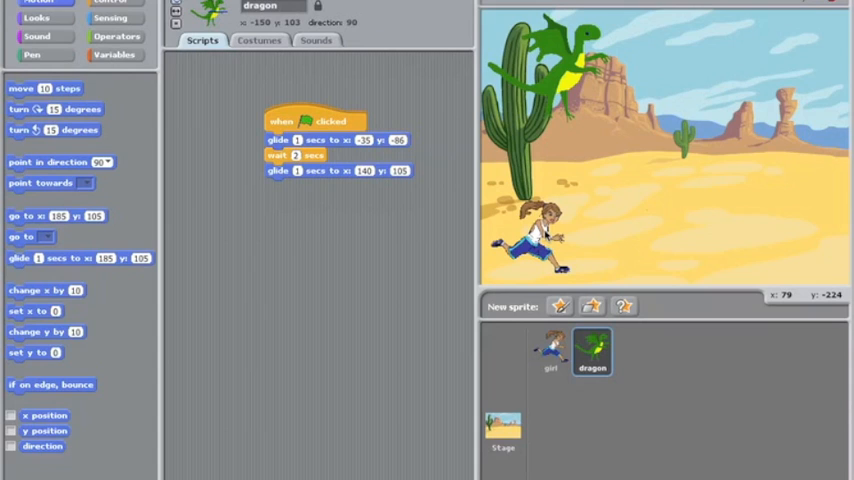
pyautogui.moveTo(623, 255)
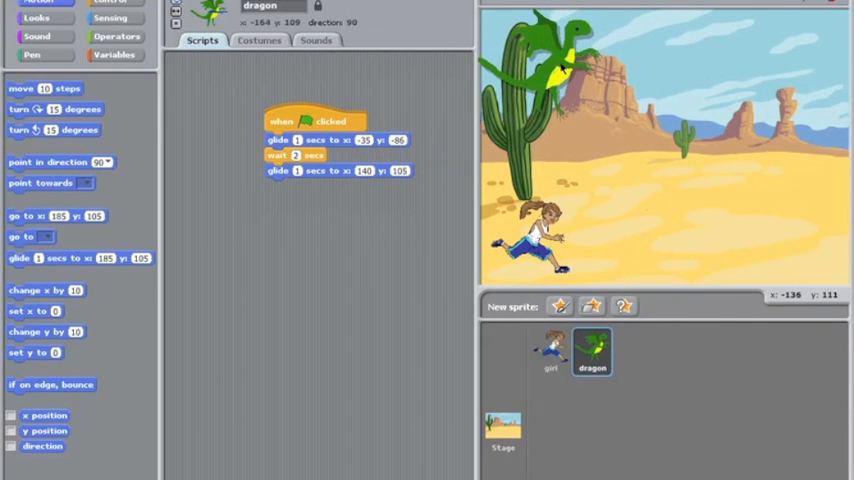
# Step: Change the girl's last glide target to x:200, y:100 and play the animation
pyautogui.click(550, 350)
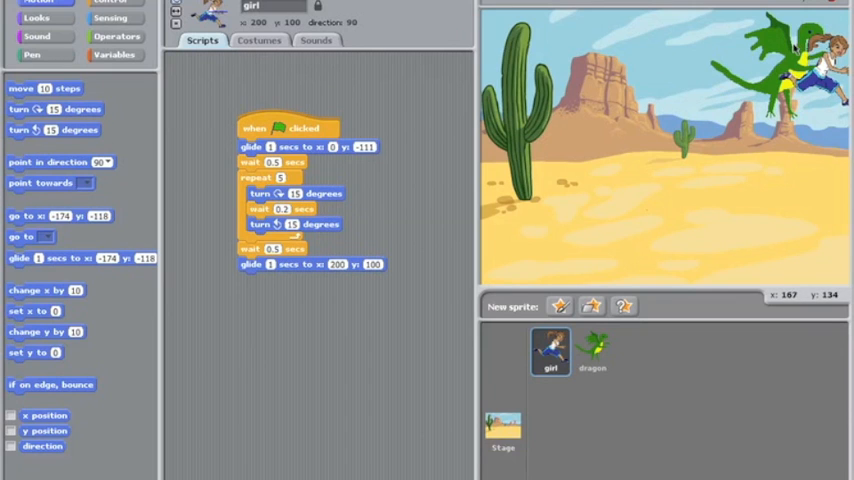
pyautogui.click(503, 428)
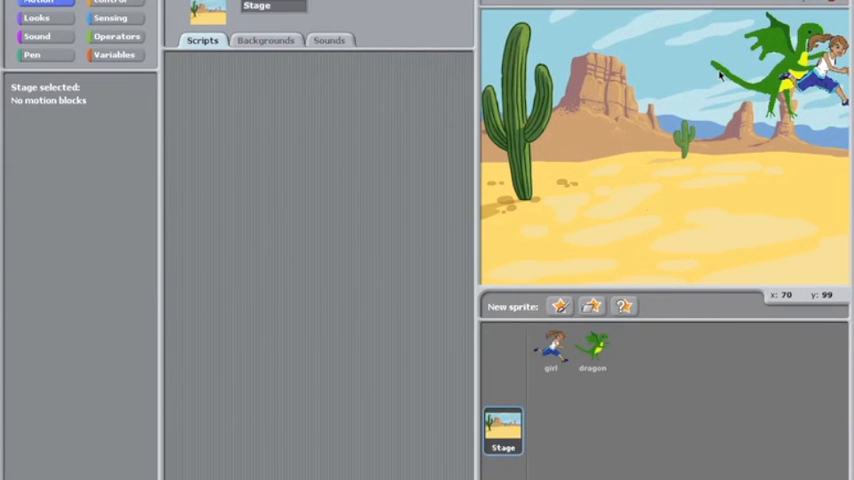
# Step: Set the dragon's wait block to 2.1 seconds and rerun the animation
pyautogui.click(592, 352)
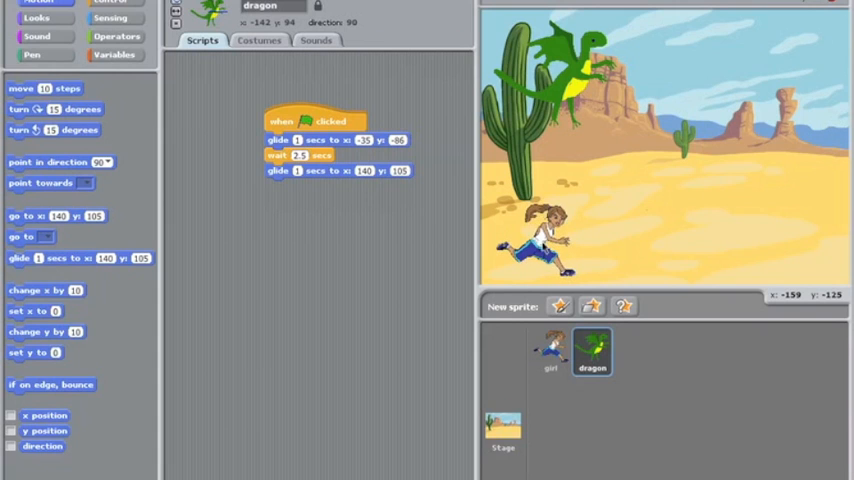
pyautogui.moveTo(545, 245)
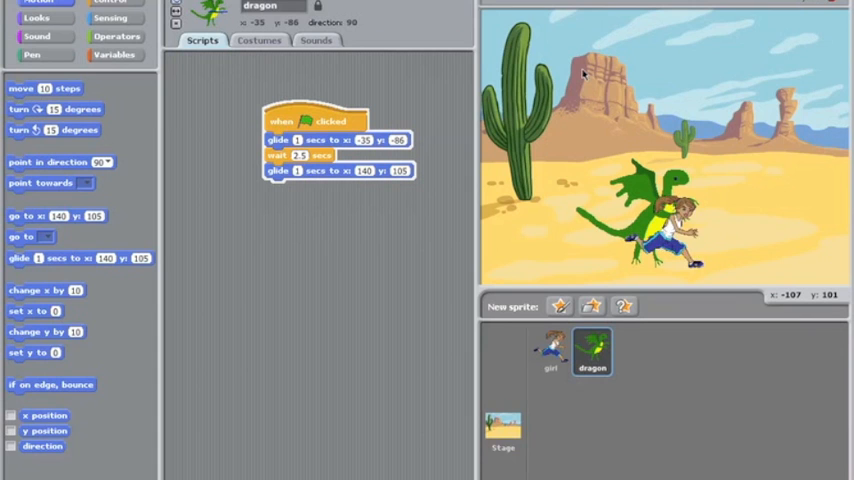
pyautogui.click(305, 121)
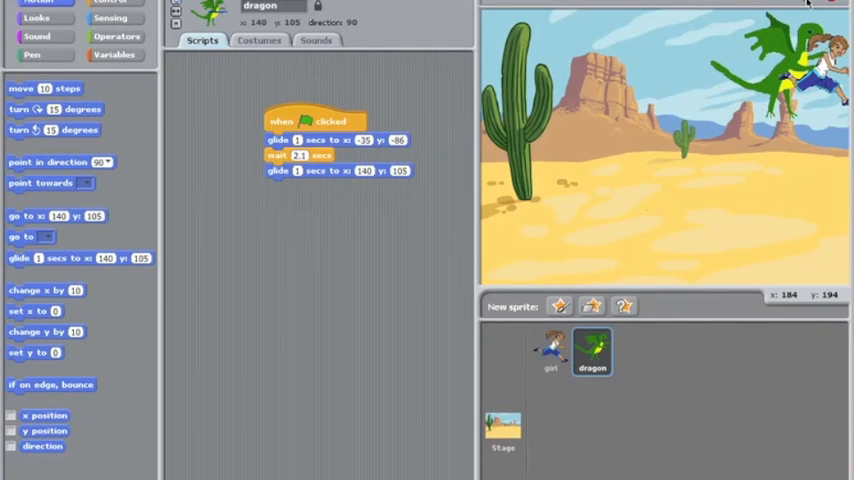
pyautogui.moveTo(810, 3)
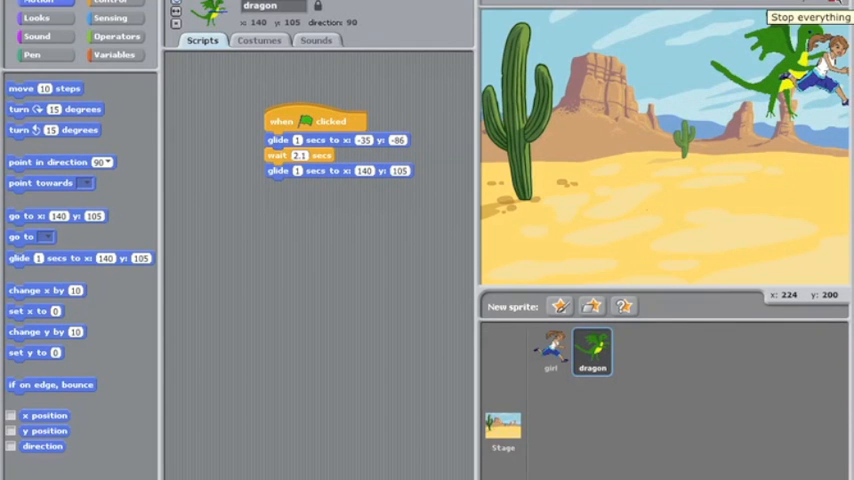